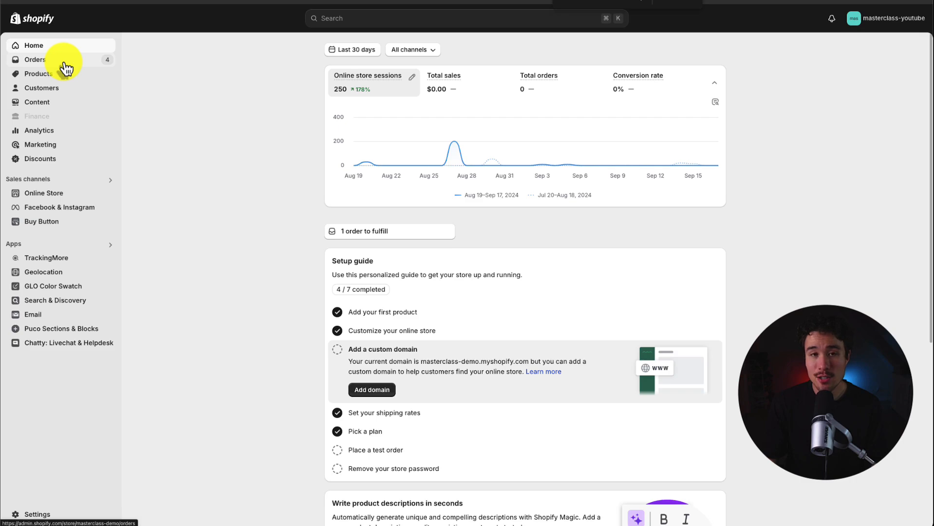
- Go to Online Store > Themes and scroll to the current 'Updated copy of Dawn' theme
{"action": "left_click", "coordinate": [43, 193]}
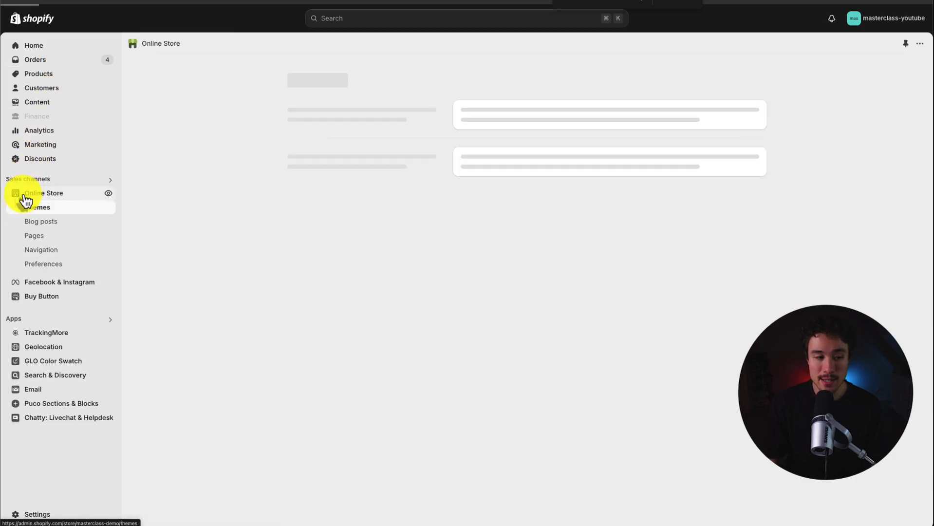
{"action": "left_click", "coordinate": [38, 206]}
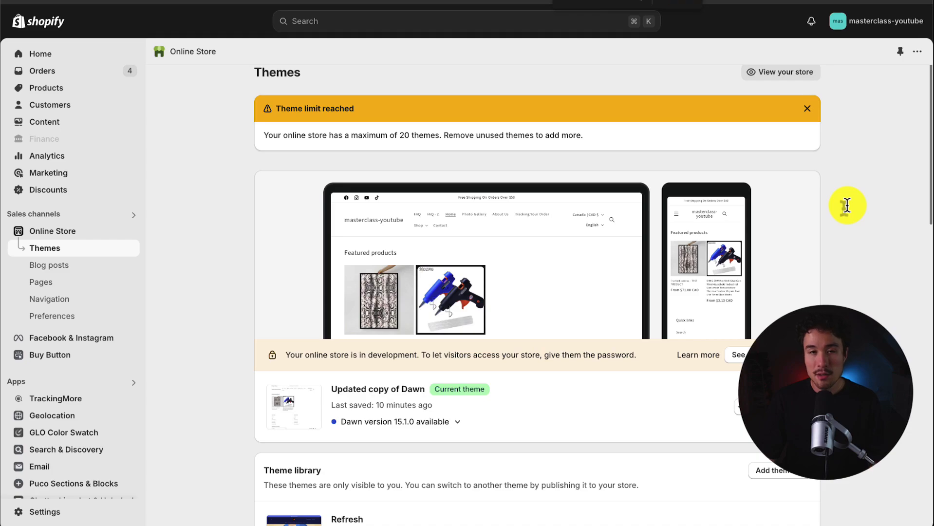
{"action": "scroll", "scroll_direction": "down", "scroll_amount": 3}
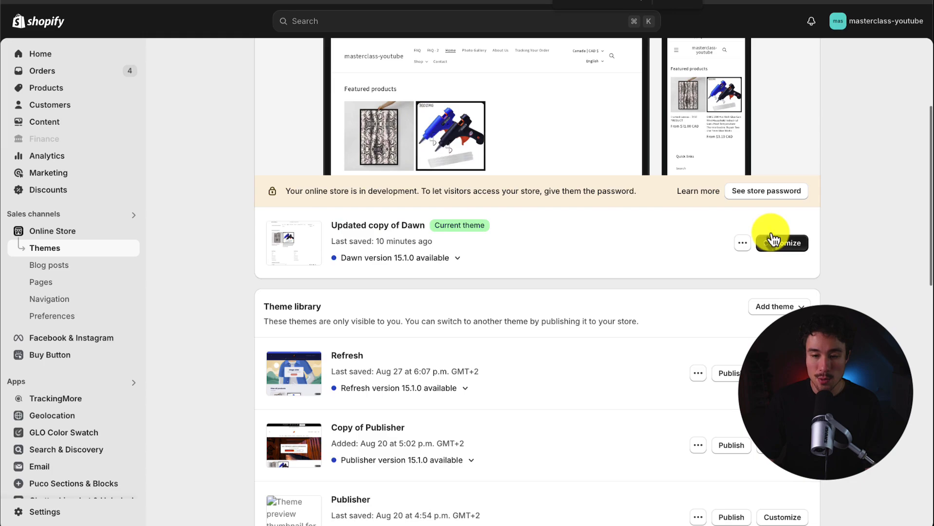
- Customize the Dawn theme and select the Ecom_masterclass PNG as the store logo image
{"action": "left_click", "coordinate": [781, 243]}
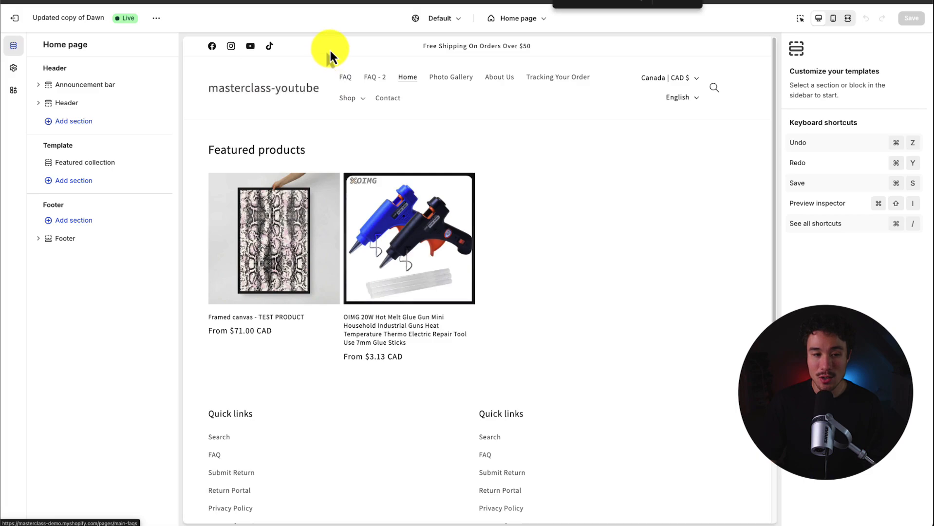
{"action": "mouse_move", "coordinate": [13, 67]}
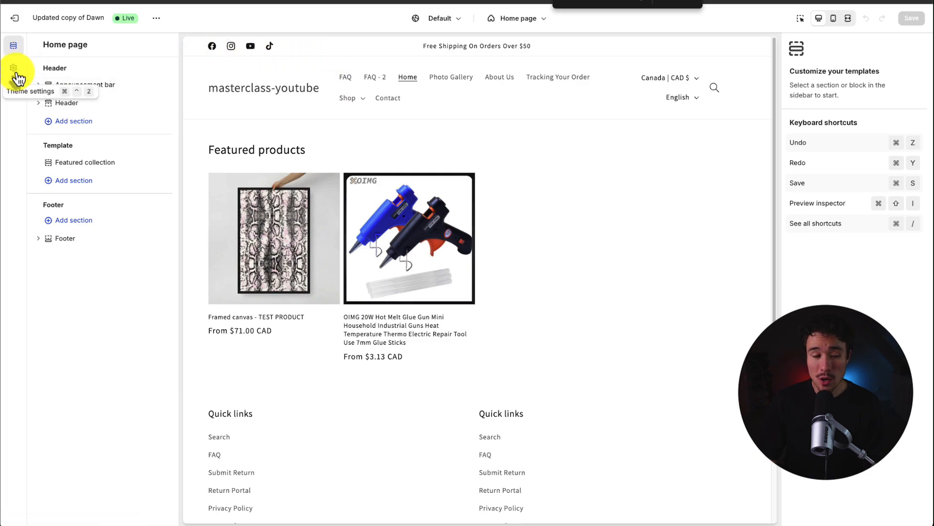
{"action": "left_click", "coordinate": [13, 67]}
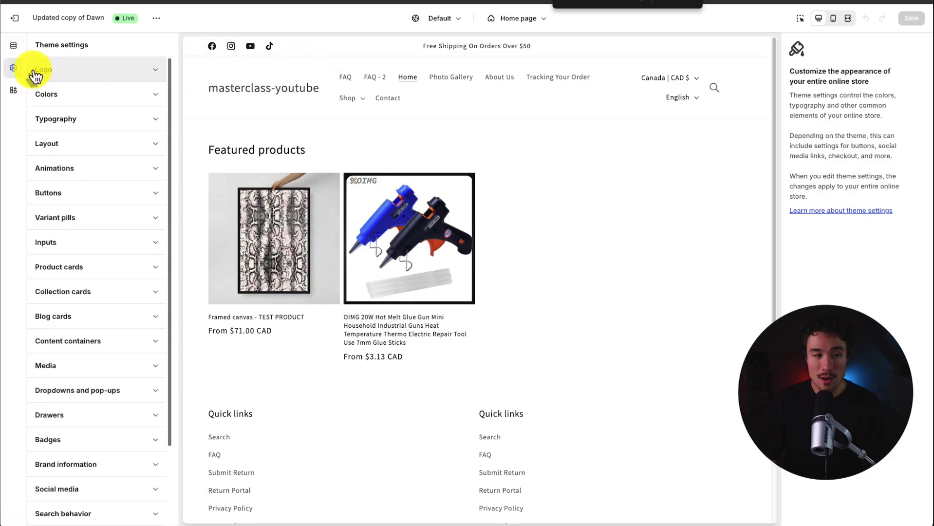
{"action": "left_click", "coordinate": [42, 69]}
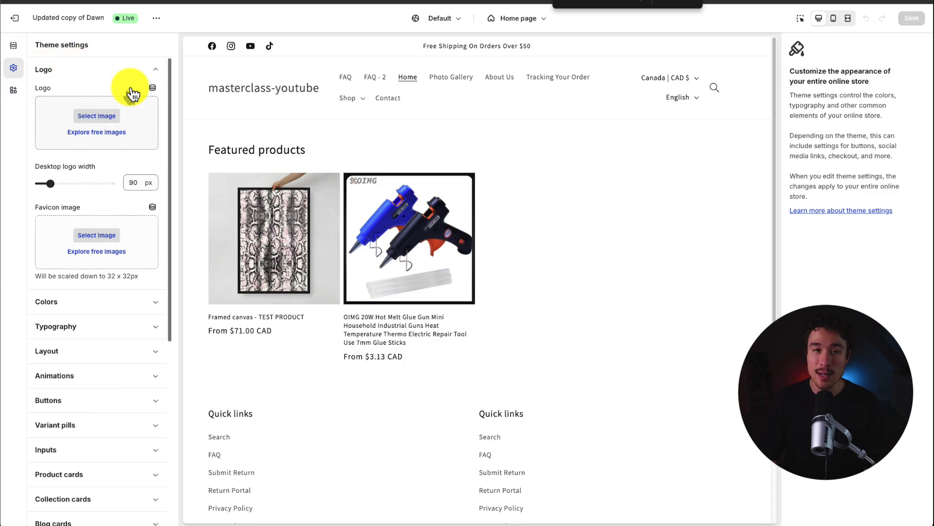
{"action": "left_click", "coordinate": [96, 117]}
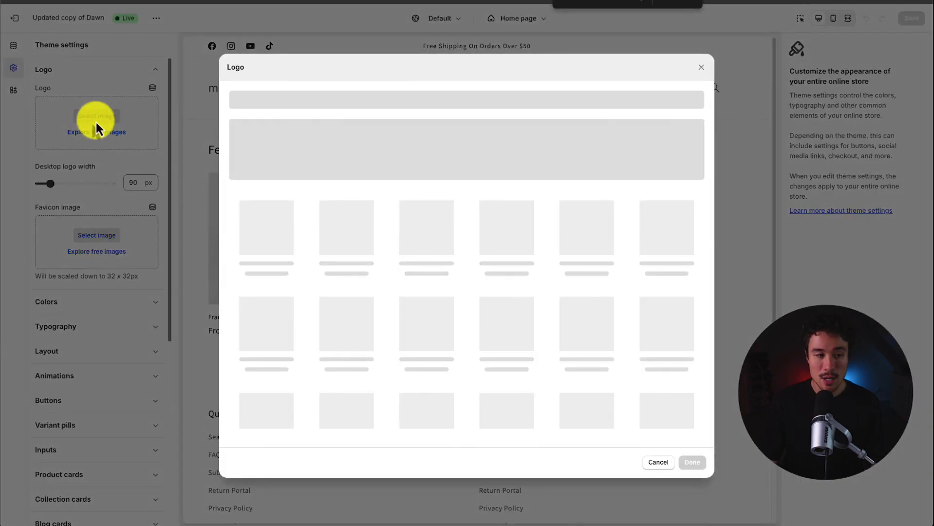
{"action": "left_click", "coordinate": [96, 116]}
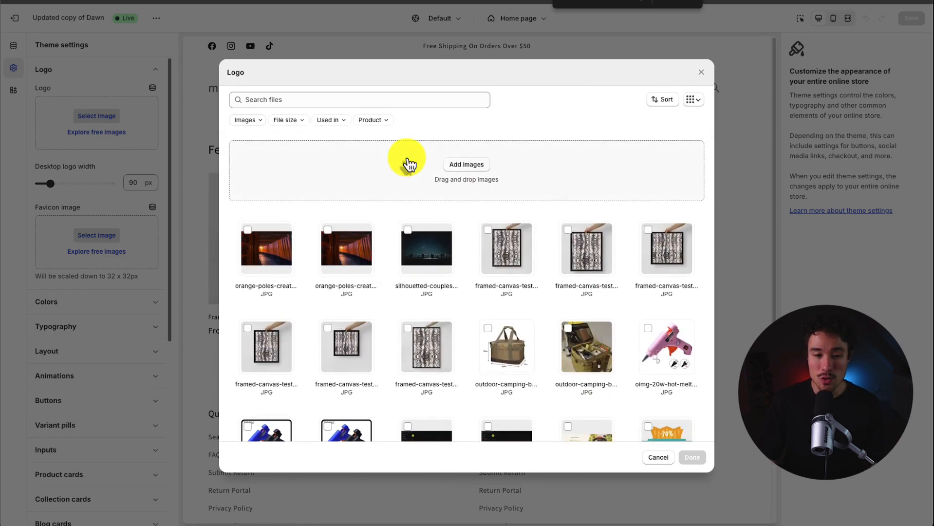
{"action": "scroll", "scroll_direction": "down", "scroll_amount": 3}
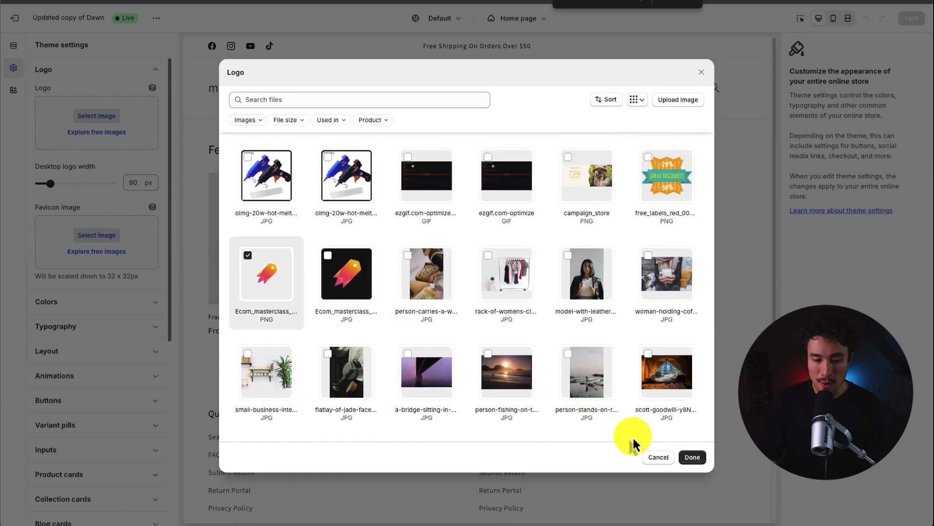
- Apply the rocket logo, set desktop logo width to 50 px, and preview on mobile
{"action": "left_click", "coordinate": [692, 456]}
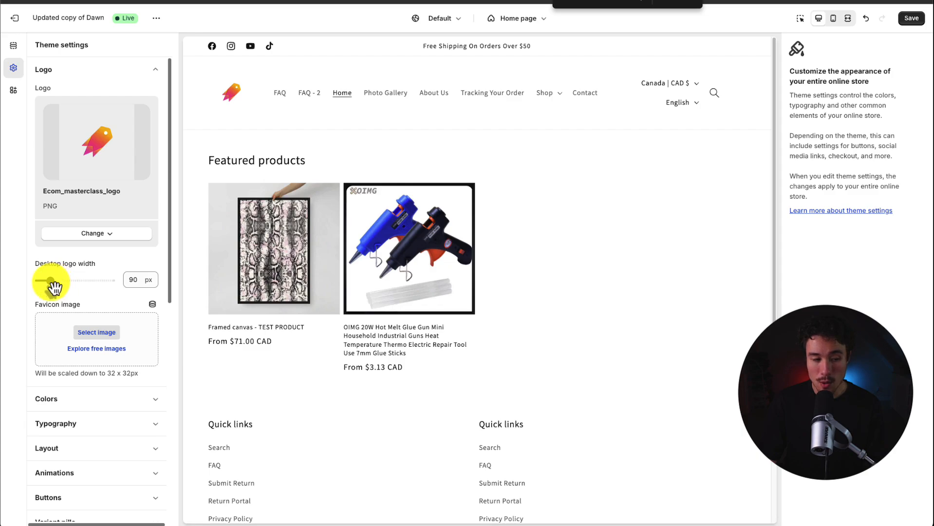
{"action": "left_click_drag", "start_coordinate": [45, 280], "coordinate": [104, 281]}
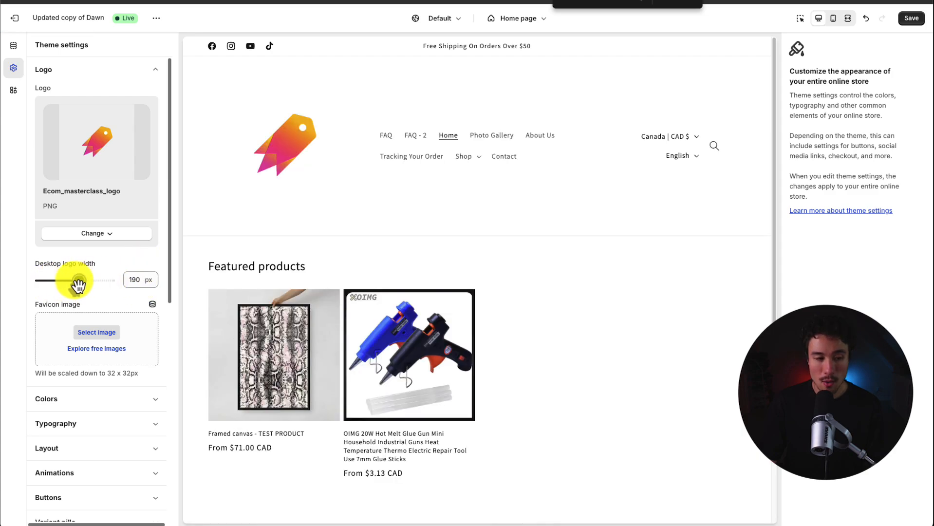
{"action": "left_click_drag", "start_coordinate": [71, 280], "coordinate": [38, 280]}
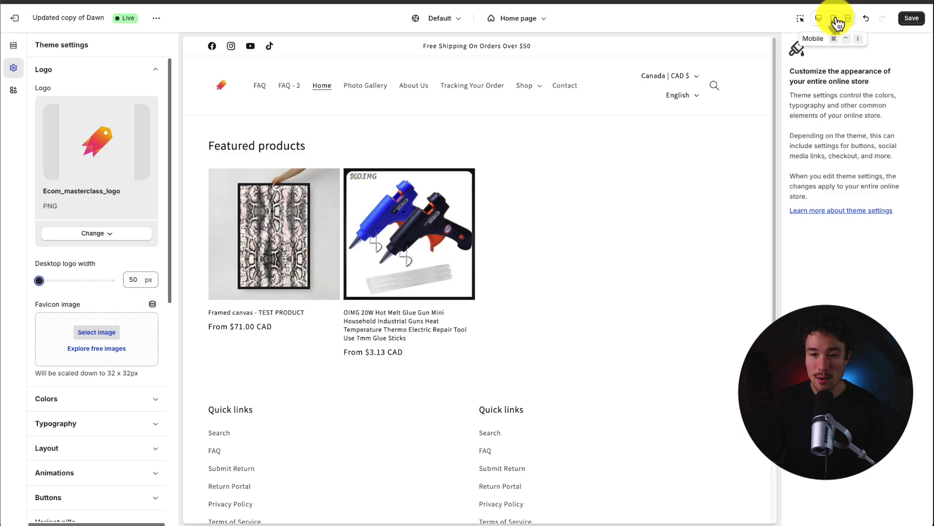
{"action": "left_click", "coordinate": [833, 19]}
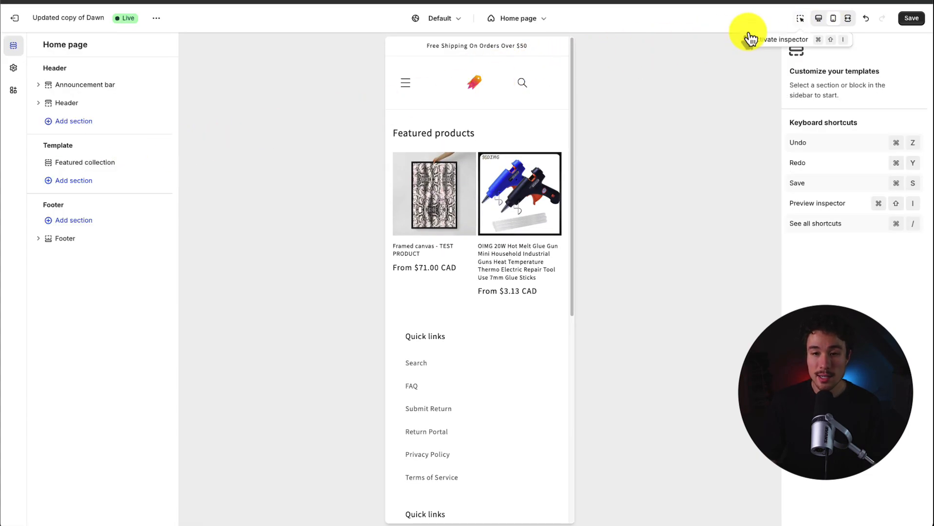
- Return the preview to desktop and select the header section in the page preview
{"action": "left_click", "coordinate": [818, 18]}
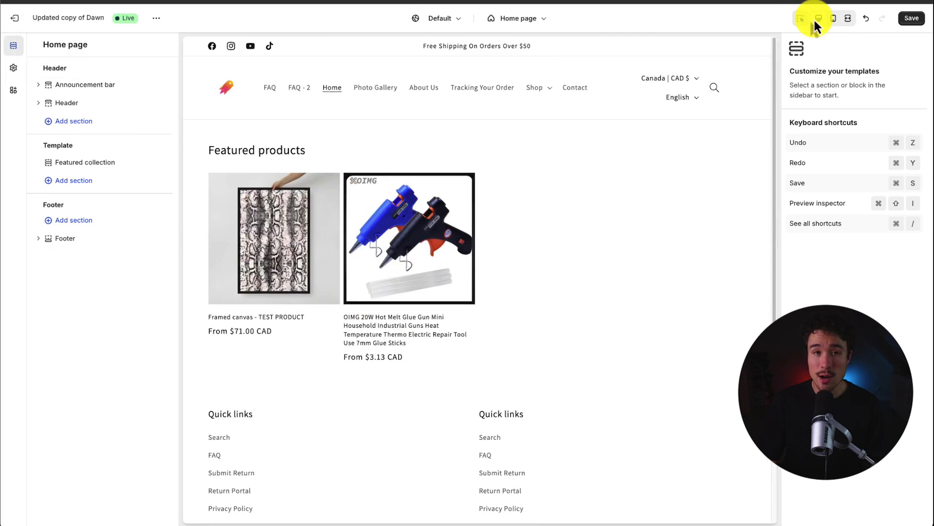
{"action": "left_click", "coordinate": [66, 102]}
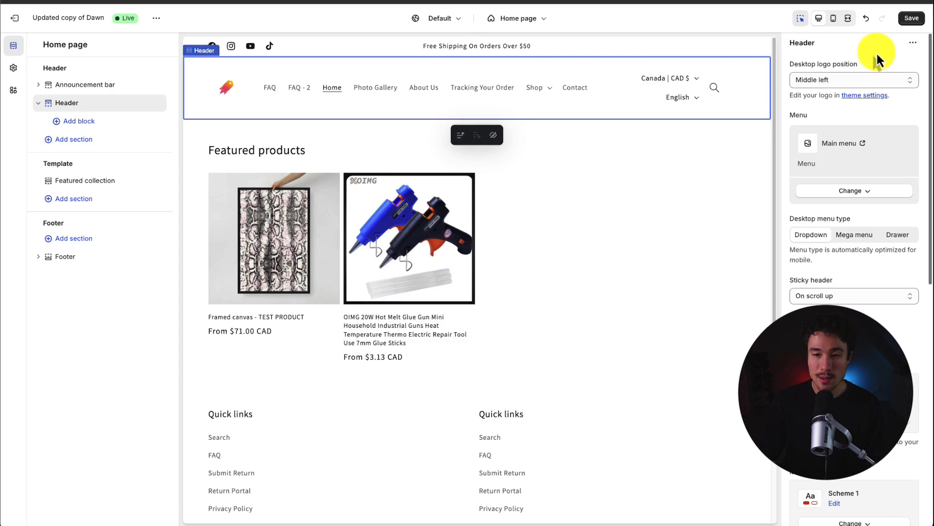
{"action": "mouse_move", "coordinate": [636, 189]}
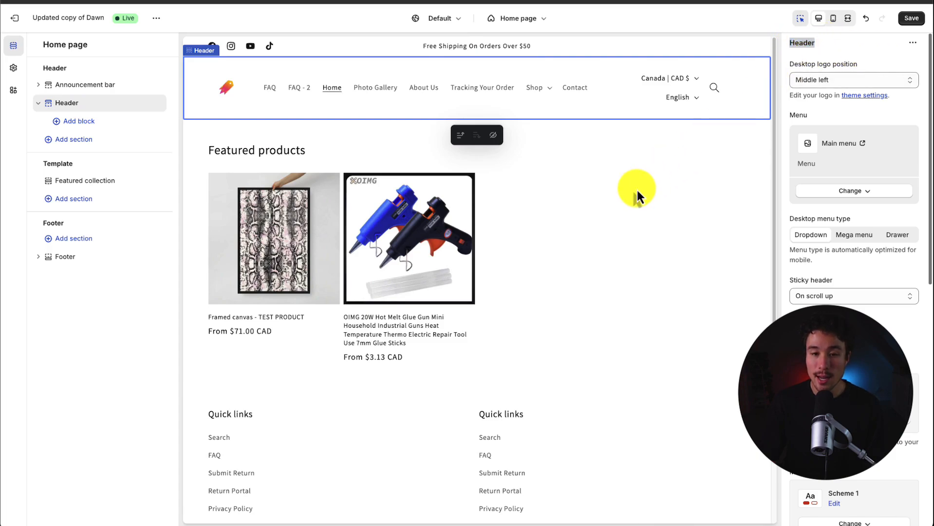
{"action": "left_click", "coordinate": [793, 320]}
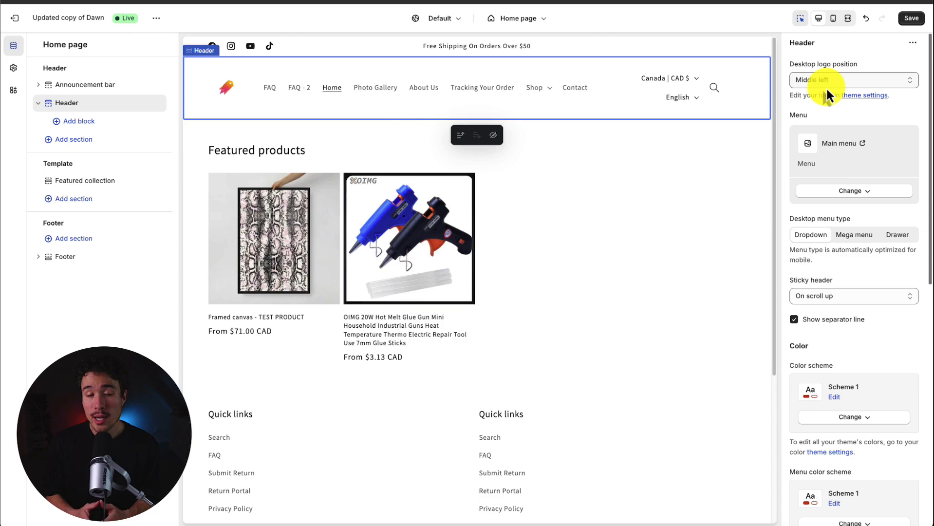
{"action": "mouse_move", "coordinate": [898, 66]}
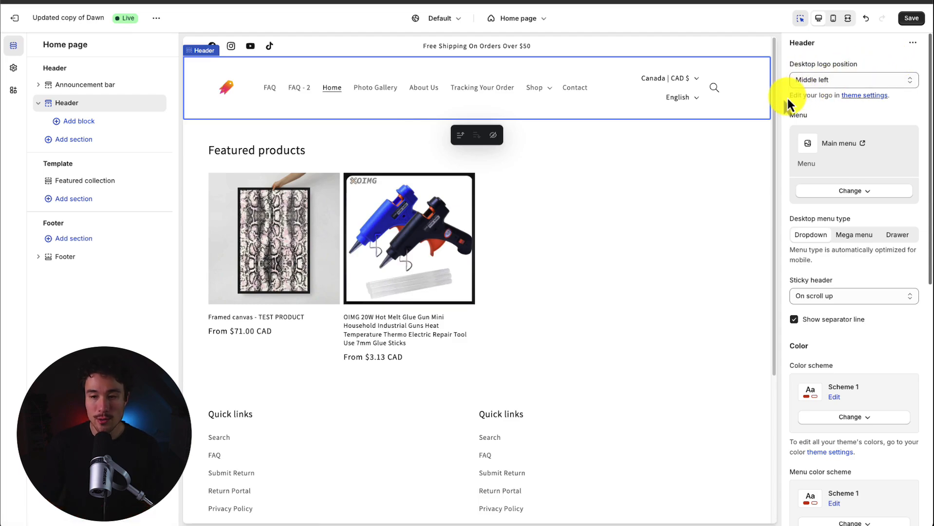
- Try top left and top center logo positions, then set desktop logo position to Middle left
{"action": "left_click", "coordinate": [852, 79]}
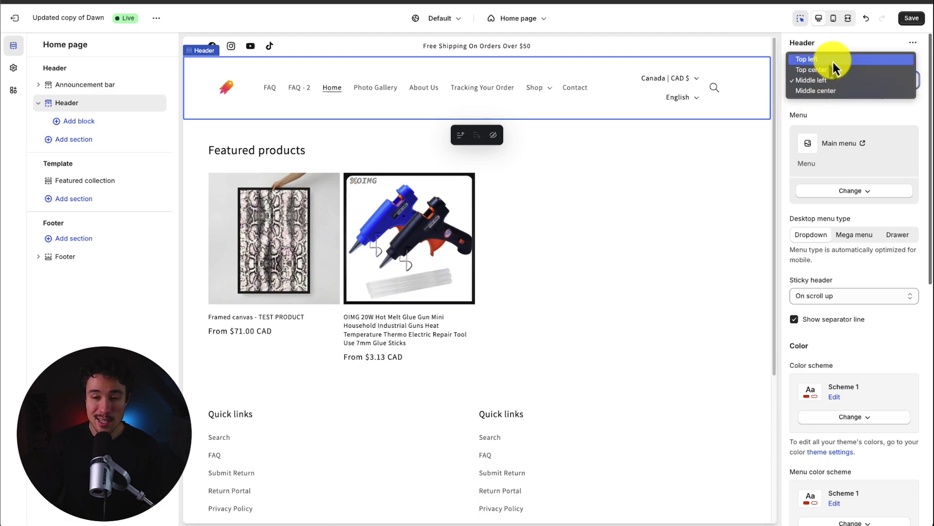
{"action": "left_click", "coordinate": [809, 80]}
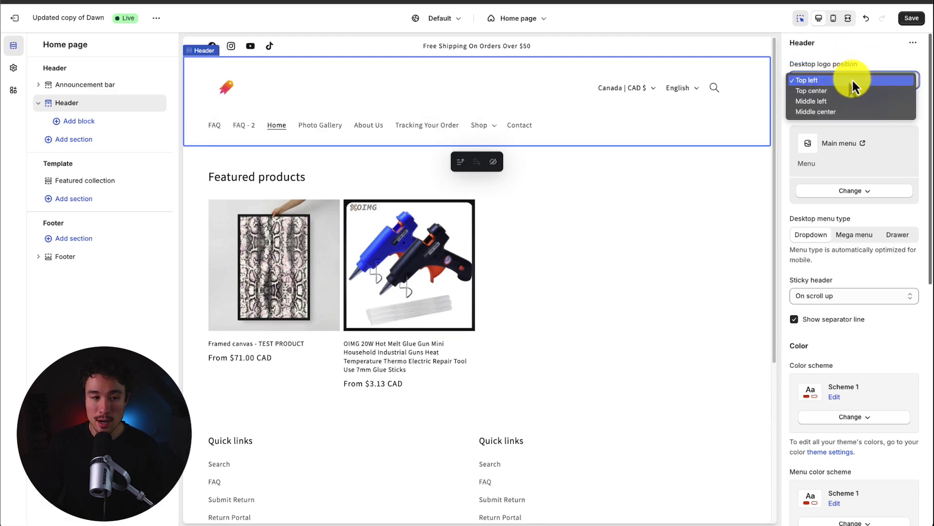
{"action": "left_click", "coordinate": [812, 90]}
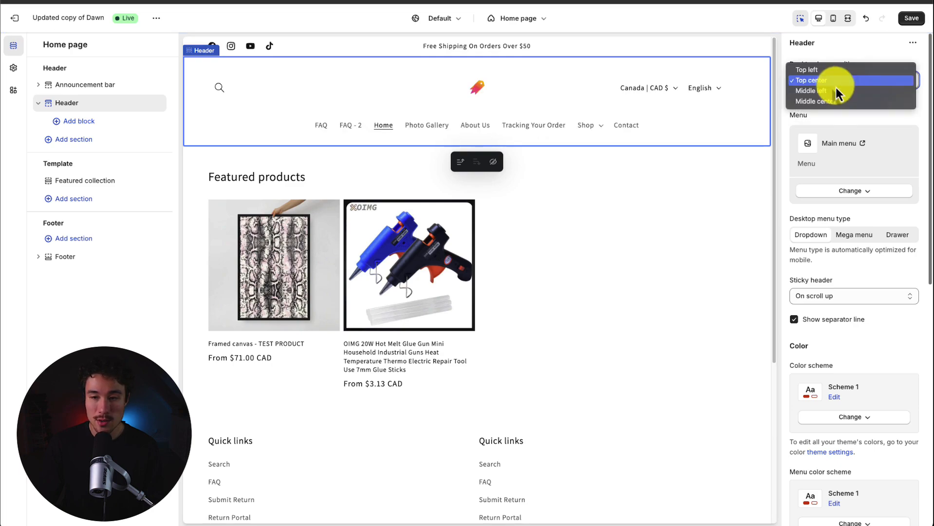
{"action": "left_click", "coordinate": [812, 81]}
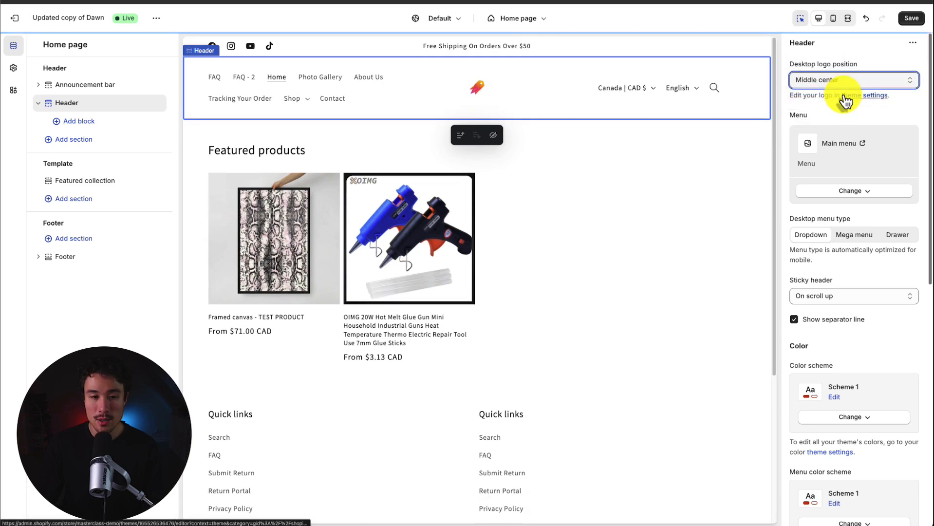
{"action": "left_click", "coordinate": [853, 80]}
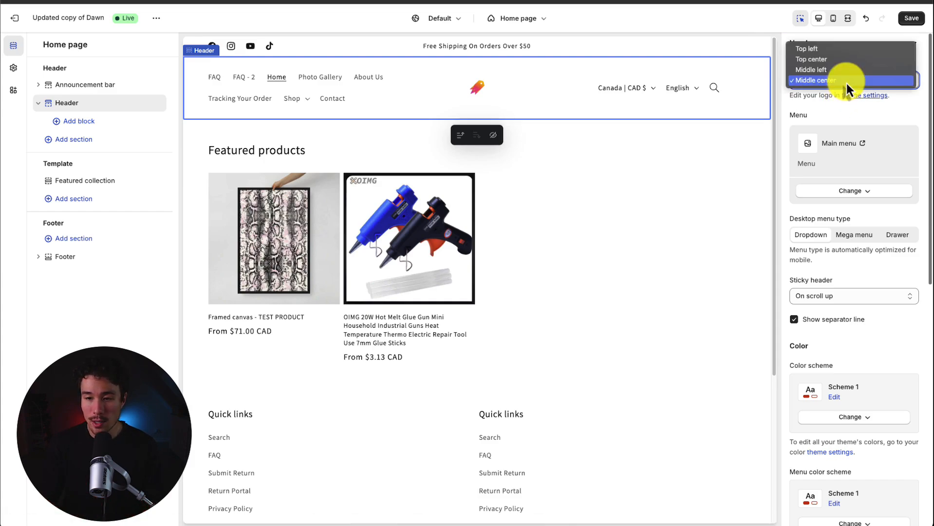
{"action": "left_click", "coordinate": [812, 80]}
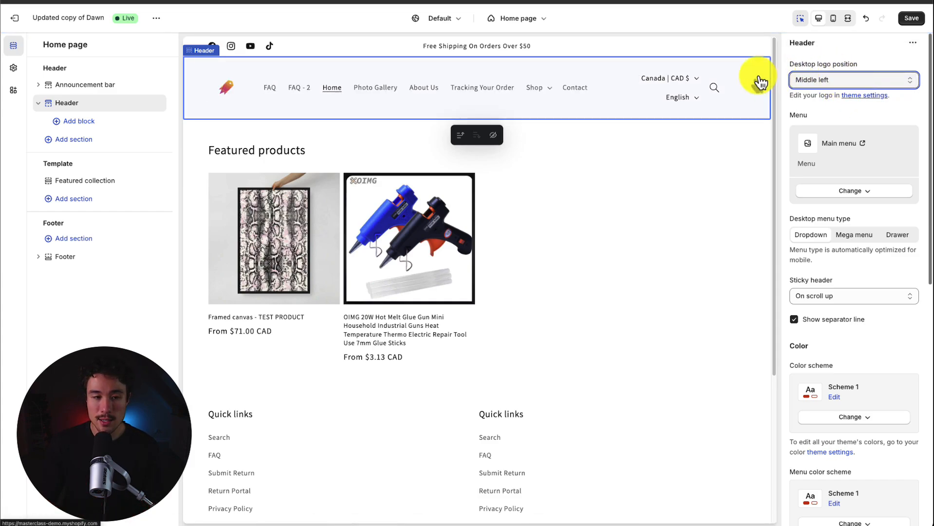
{"action": "mouse_move", "coordinate": [331, 89]}
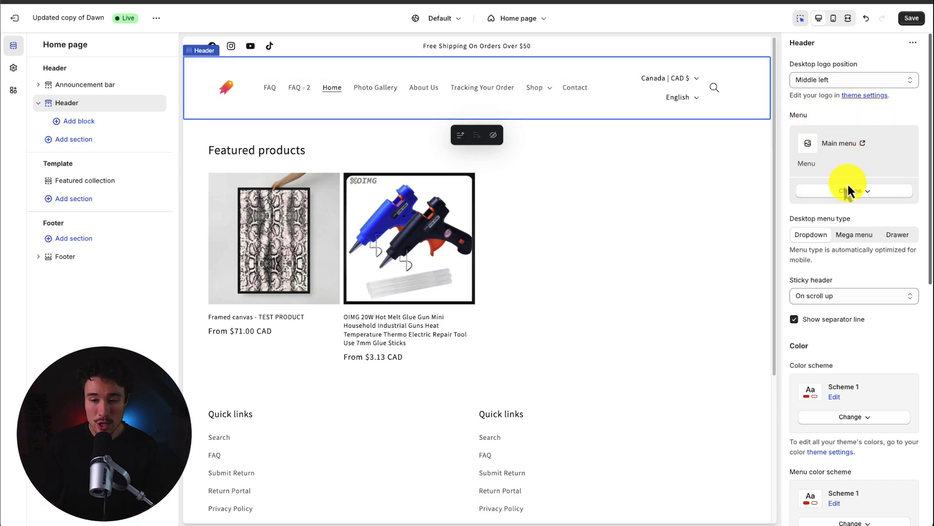
{"action": "left_click", "coordinate": [852, 190]}
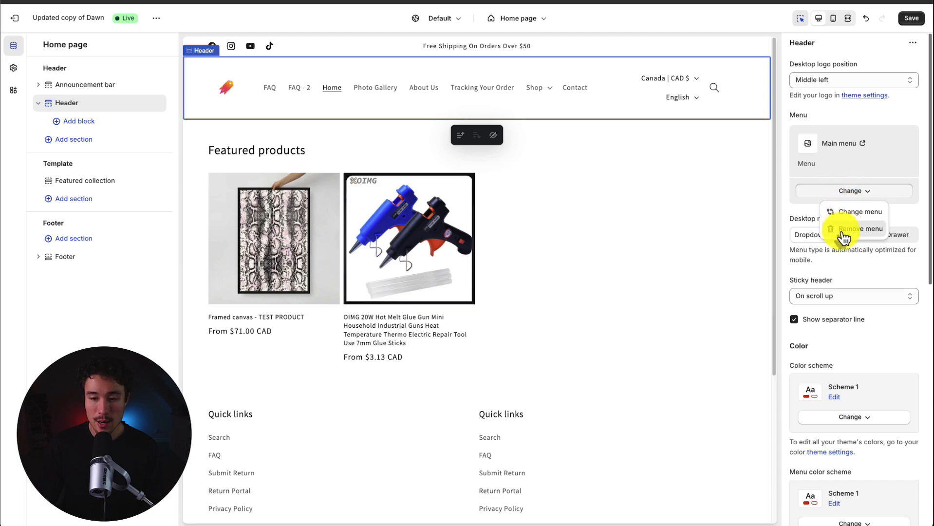
{"action": "left_click", "coordinate": [858, 211]}
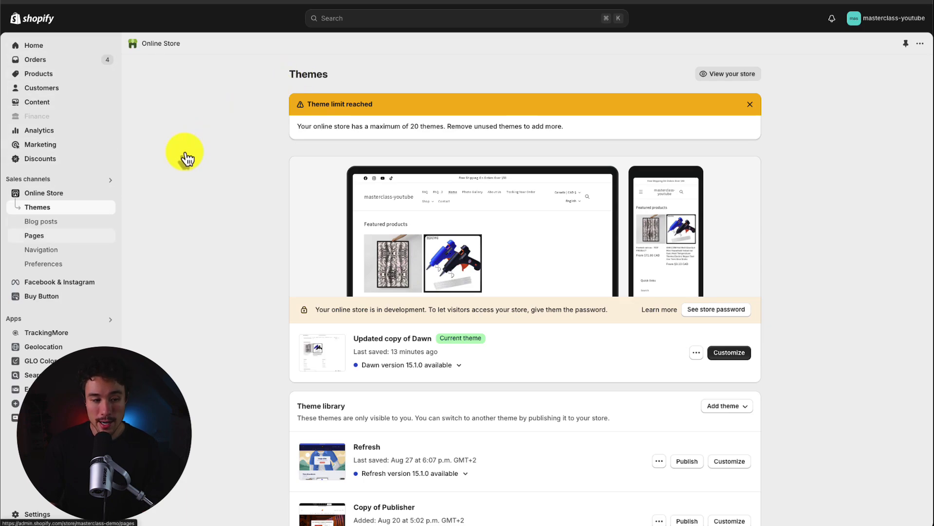
{"action": "left_click", "coordinate": [42, 250]}
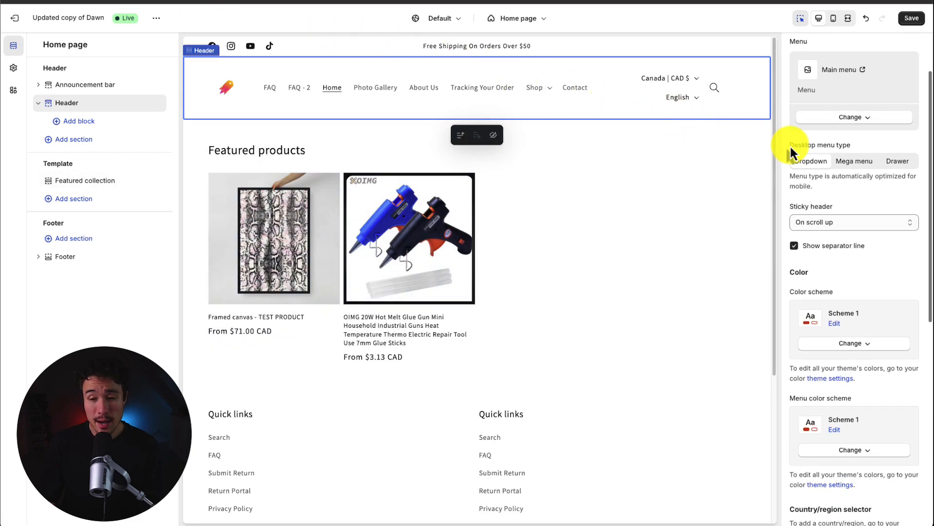
{"action": "mouse_move", "coordinate": [867, 154]}
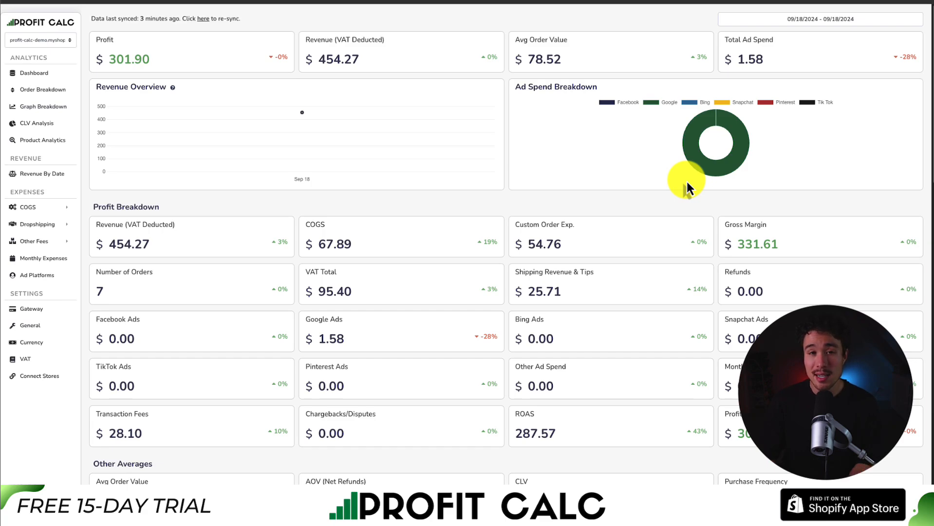
- Set the dashboard date range to 09/12/2024–09/18/2024 and scroll through the metrics
{"action": "left_click", "coordinate": [820, 19]}
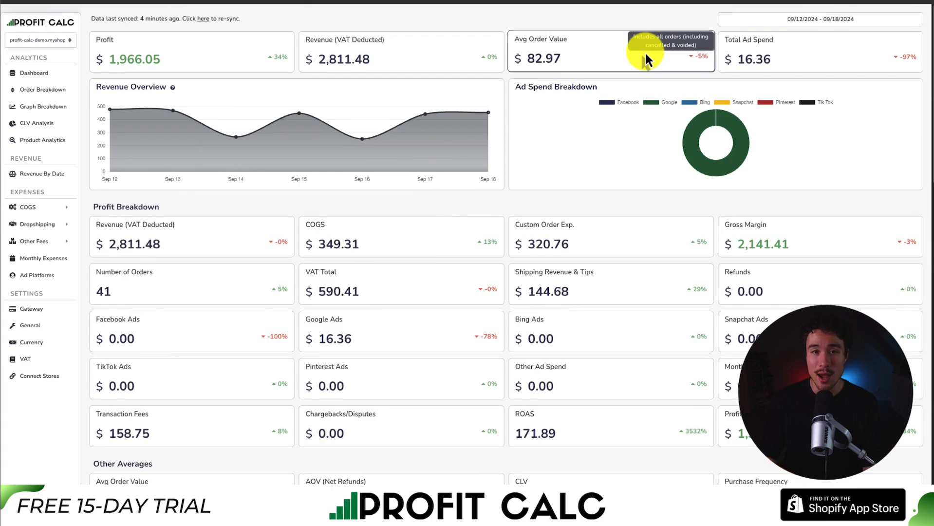
{"action": "scroll", "scroll_direction": "down", "scroll_amount": 3}
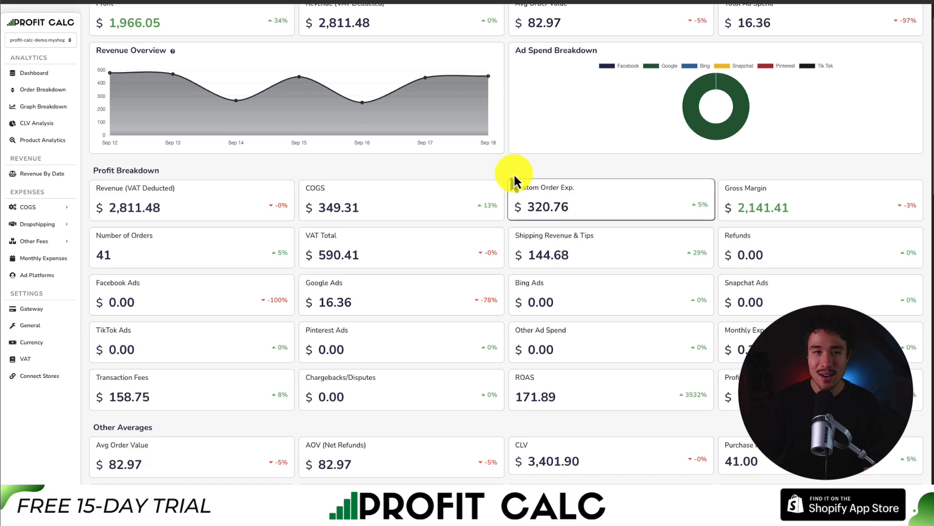
{"action": "scroll", "scroll_direction": "down", "scroll_amount": 3}
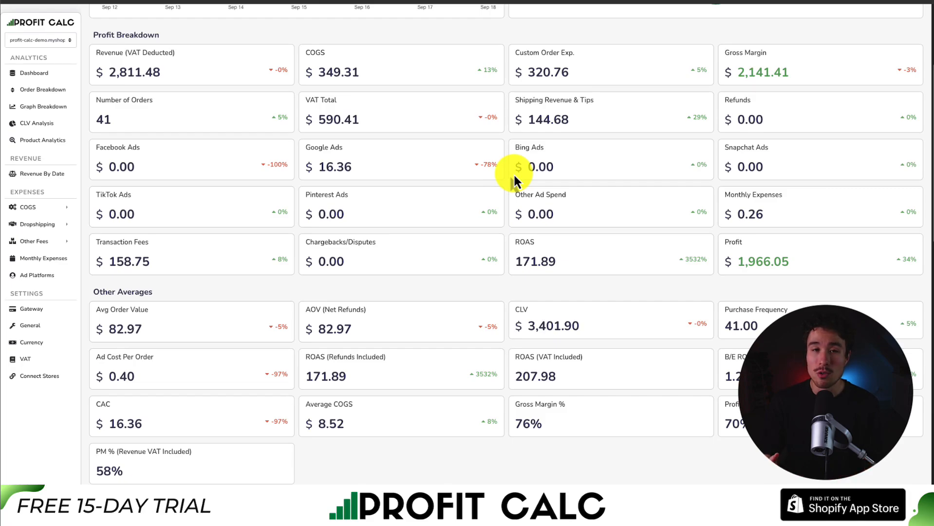
{"action": "scroll", "scroll_direction": "down", "scroll_amount": 3}
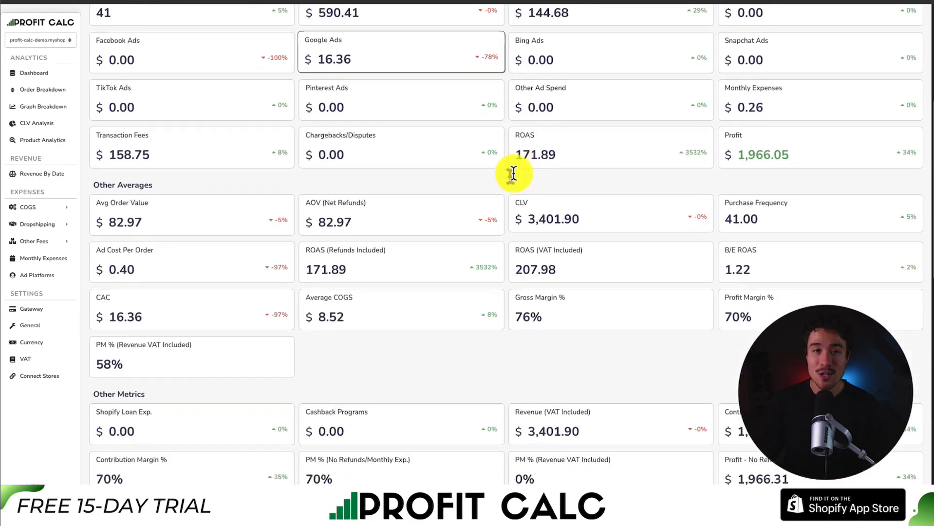
{"action": "scroll", "scroll_direction": "down", "scroll_amount": 3}
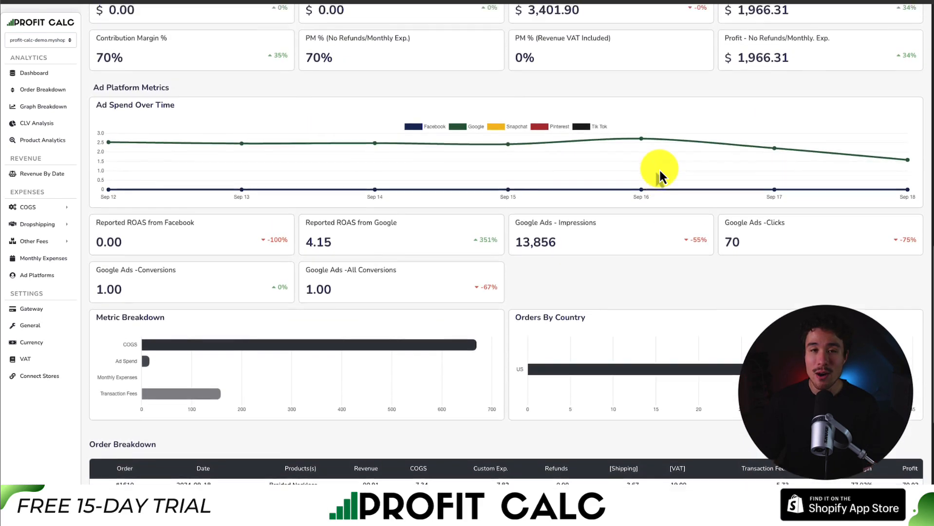
{"action": "scroll", "scroll_direction": "up", "scroll_amount": 3}
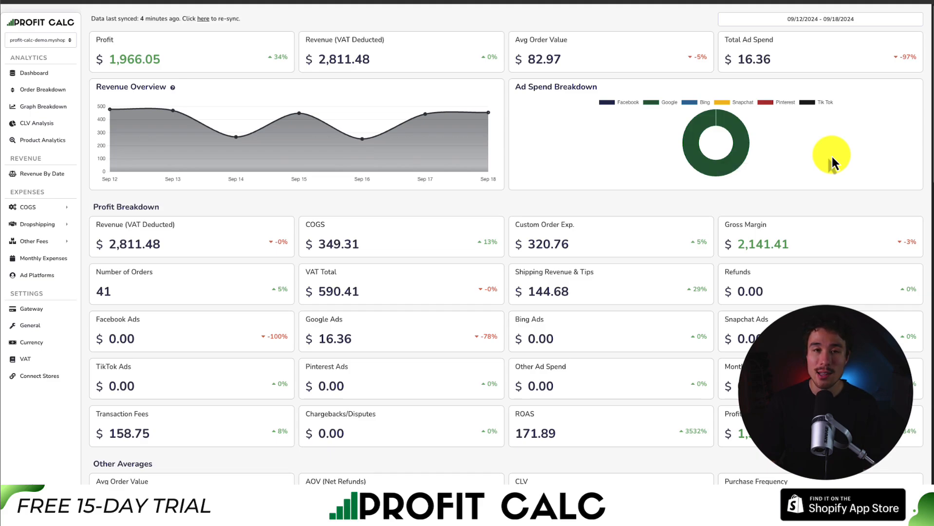
{"action": "mouse_move", "coordinate": [333, 137]}
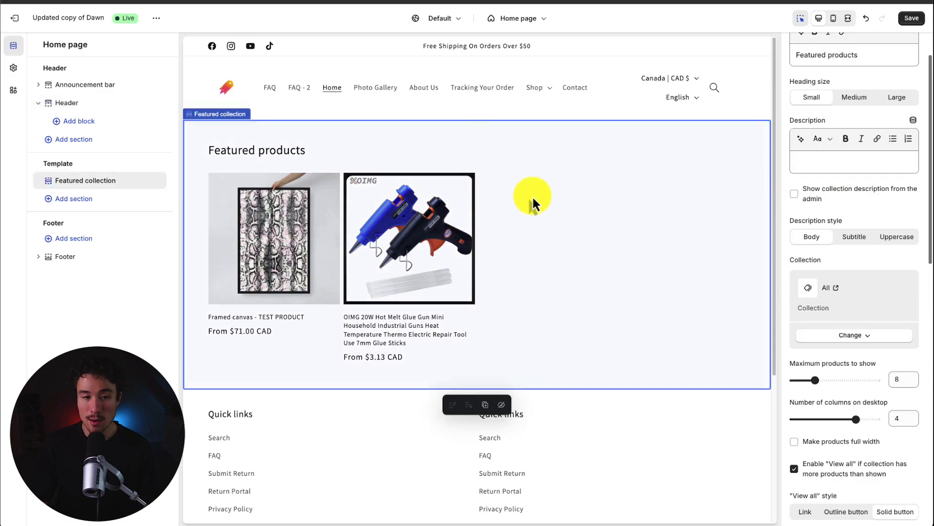
- Preview the Shop submenu, try Mega menu and Drawer, then set desktop menu type to Dropdown
{"action": "left_click", "coordinate": [66, 102]}
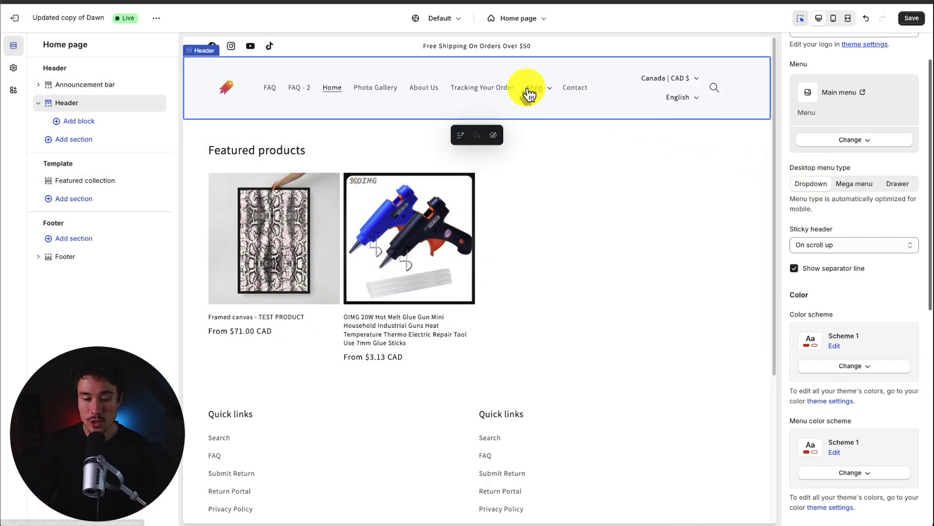
{"action": "left_click", "coordinate": [535, 88]}
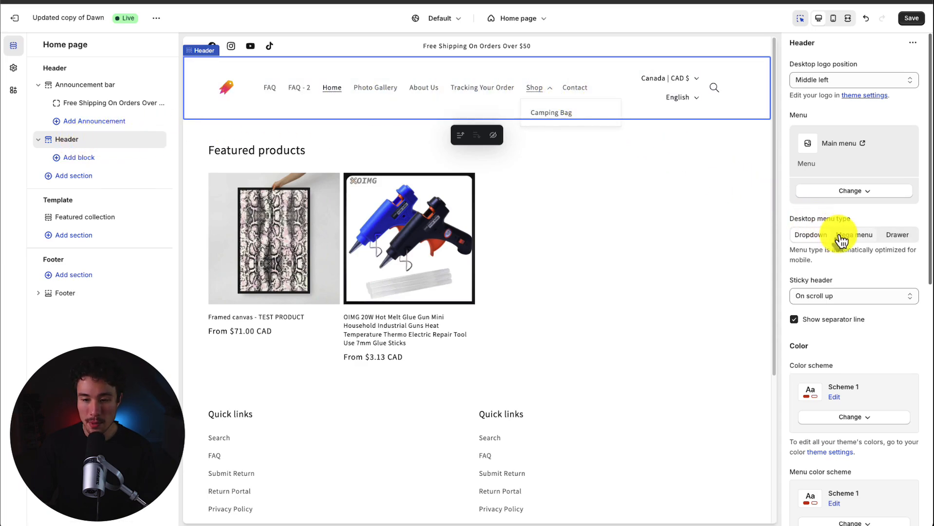
{"action": "left_click", "coordinate": [854, 234]}
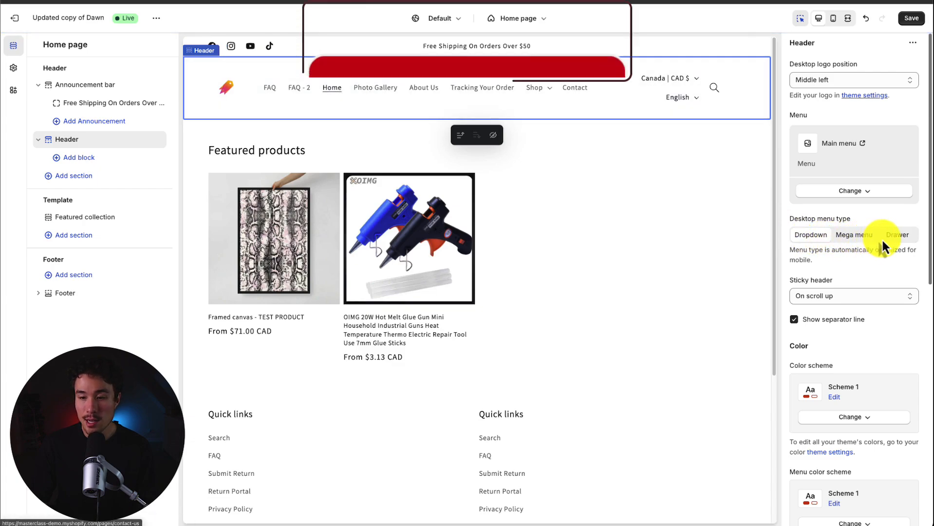
{"action": "left_click", "coordinate": [896, 234]}
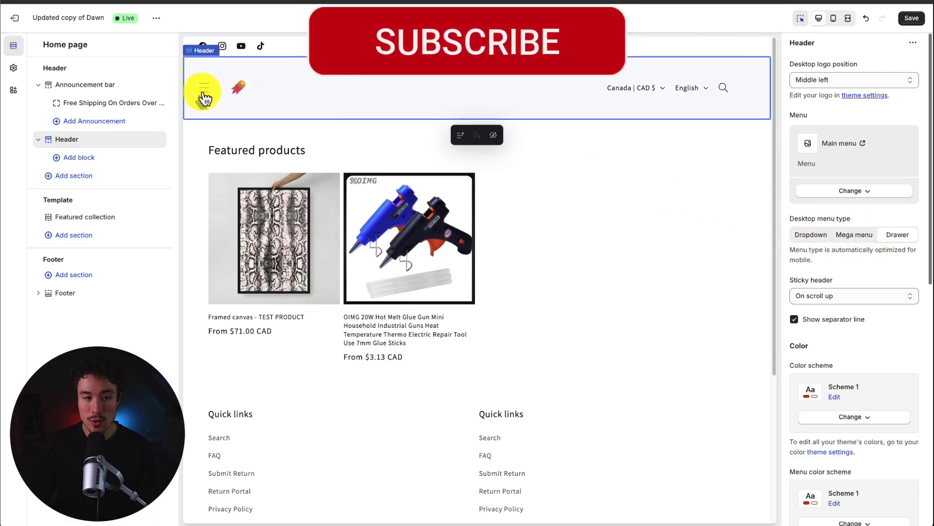
{"action": "left_click", "coordinate": [204, 93]}
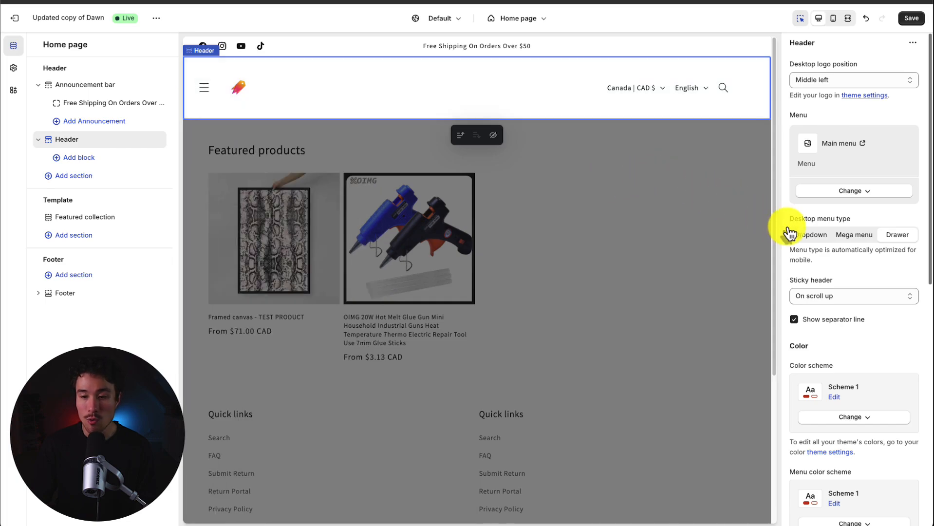
{"action": "left_click", "coordinate": [812, 234]}
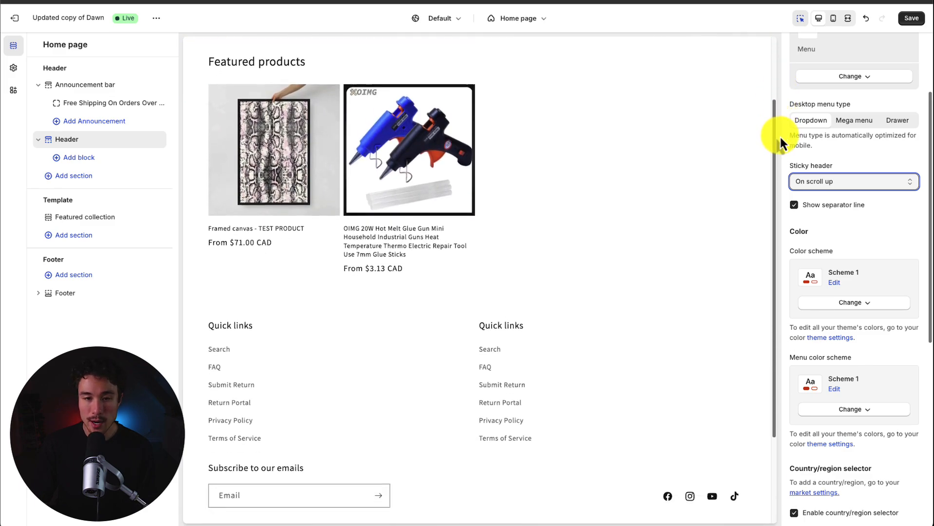
- Try the sticky header set to Always, then change it to 'On scroll up'
{"action": "left_click", "coordinate": [854, 181]}
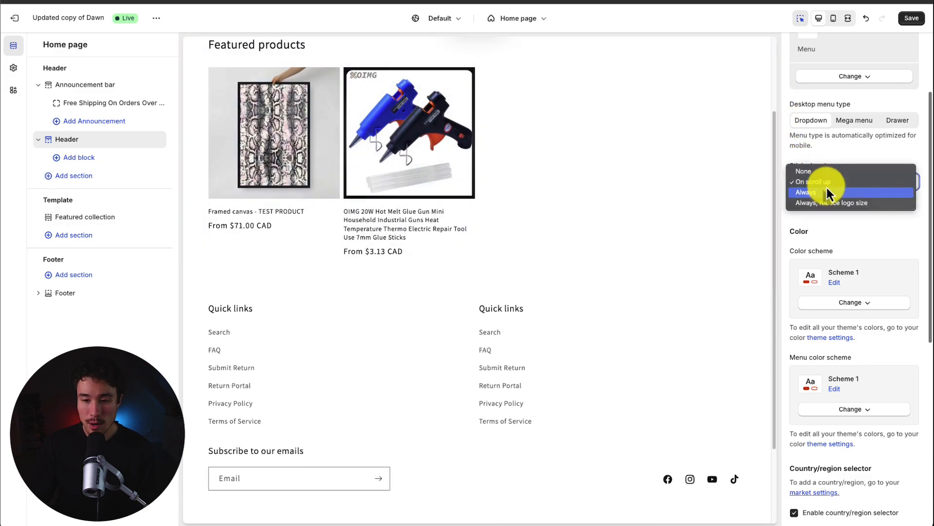
{"action": "left_click", "coordinate": [804, 192]}
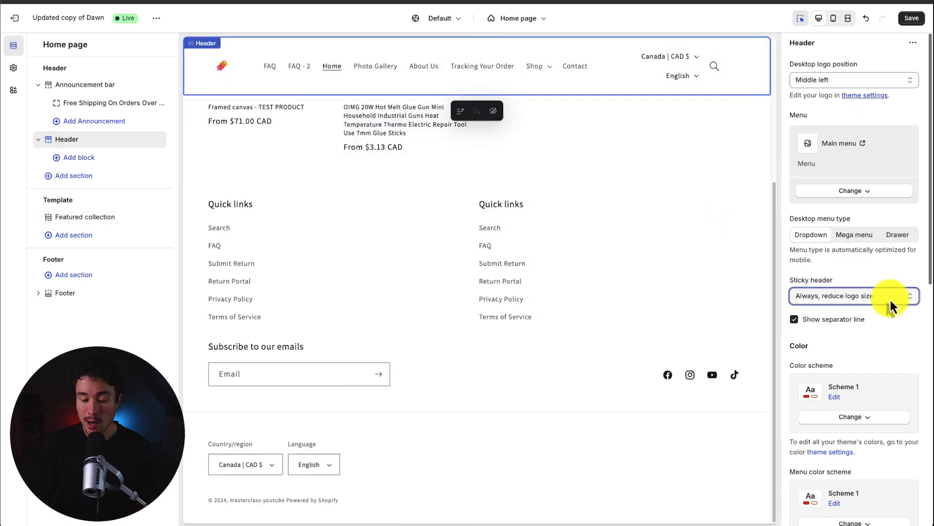
{"action": "left_click", "coordinate": [852, 296]}
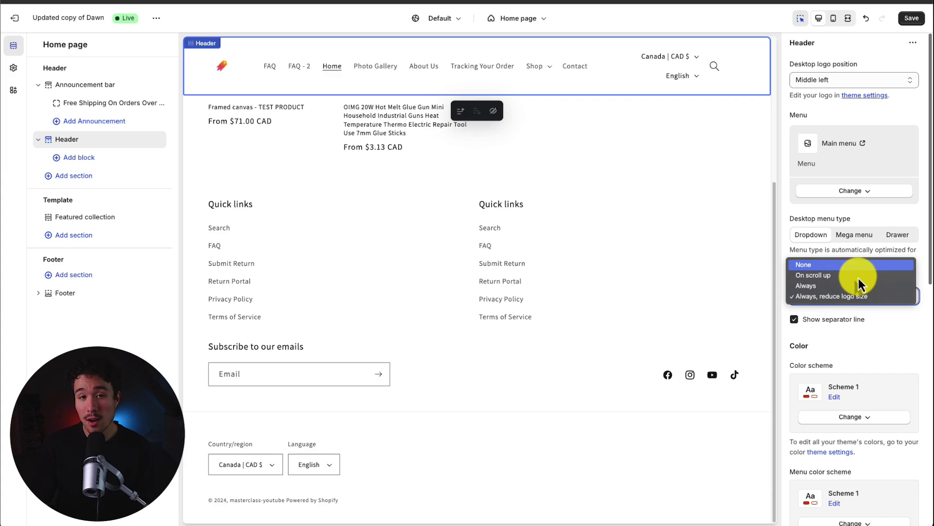
{"action": "left_click", "coordinate": [811, 275]}
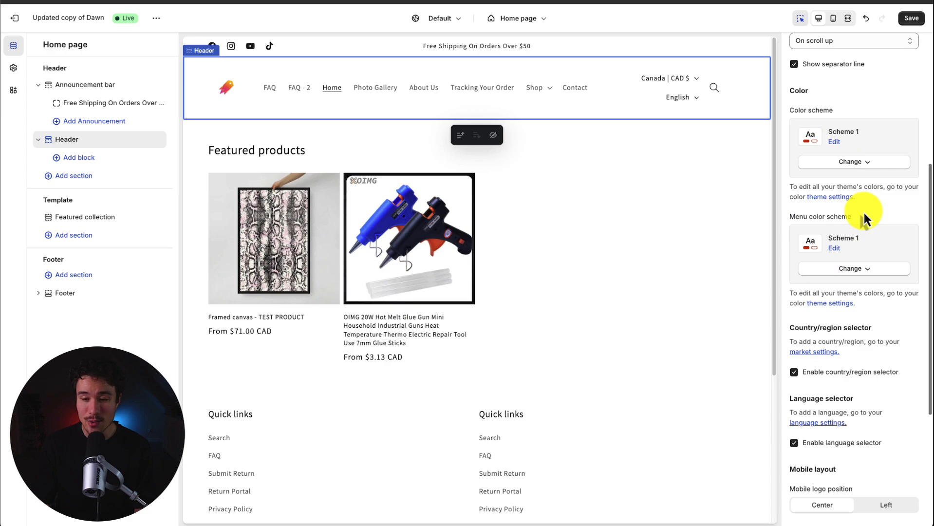
{"action": "left_click", "coordinate": [852, 161]}
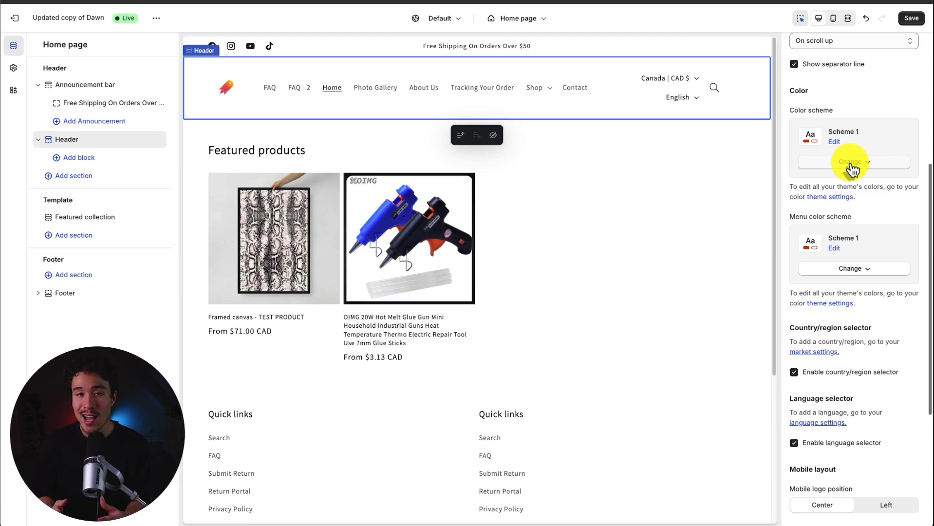
{"action": "mouse_move", "coordinate": [14, 45]}
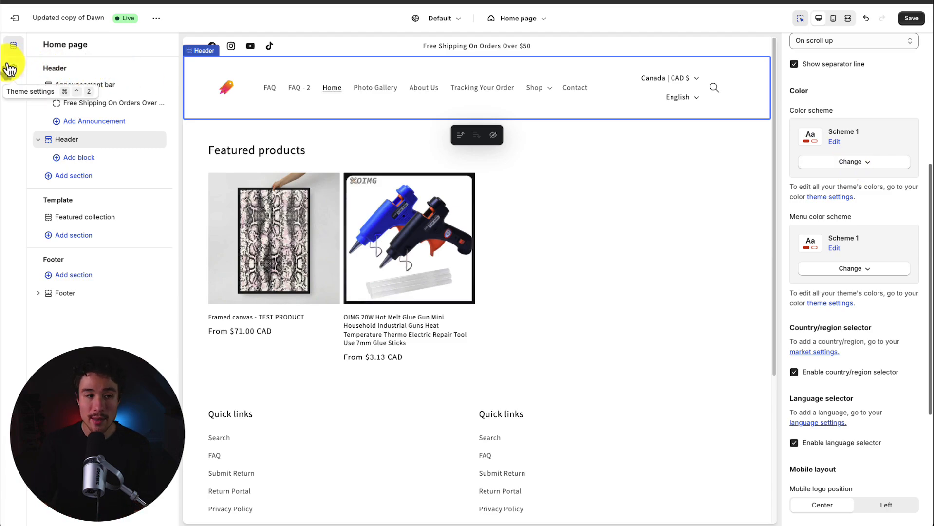
{"action": "left_click", "coordinate": [13, 67]}
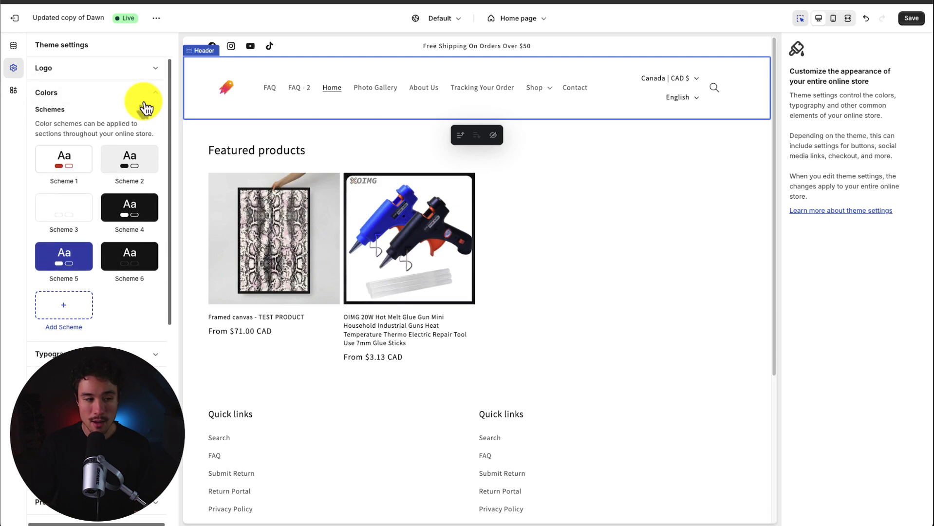
{"action": "mouse_move", "coordinate": [89, 262]}
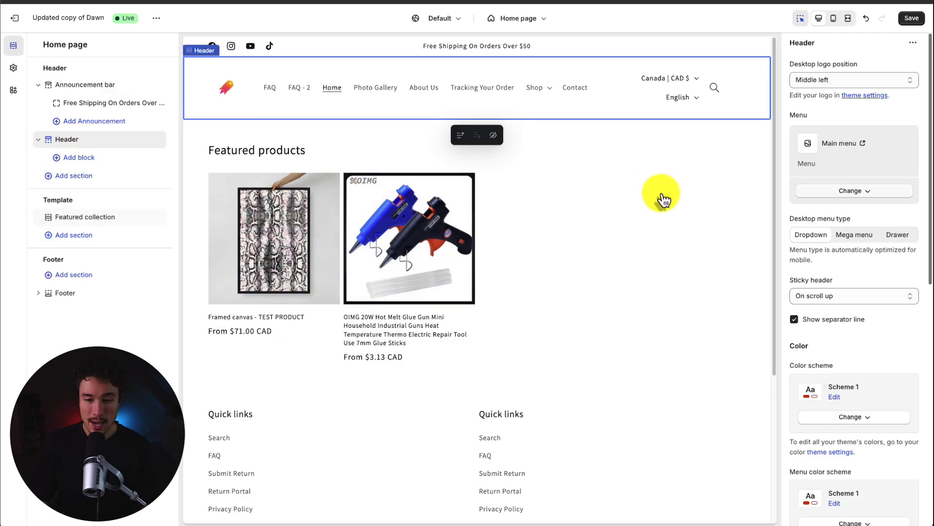
- Disable the country/region and language selectors in the header settings
{"action": "scroll", "scroll_direction": "down", "scroll_amount": 3}
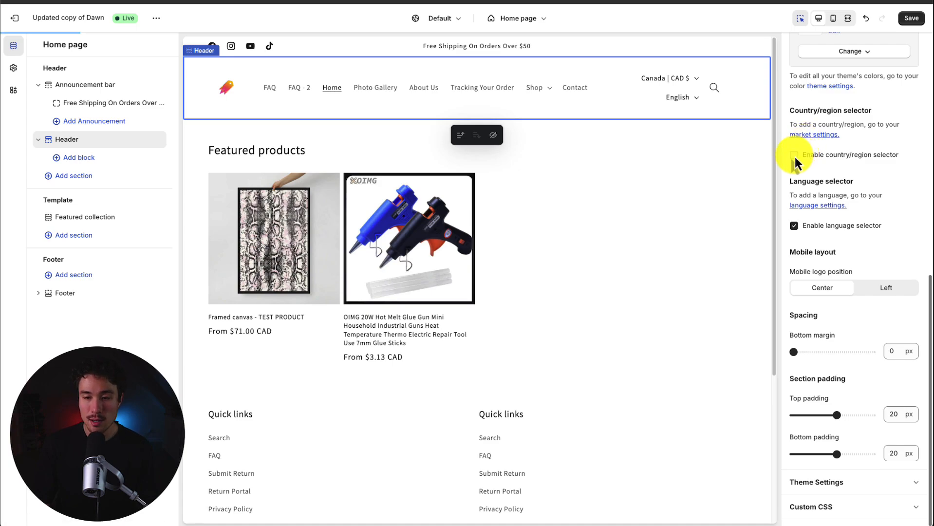
{"action": "left_click", "coordinate": [795, 155]}
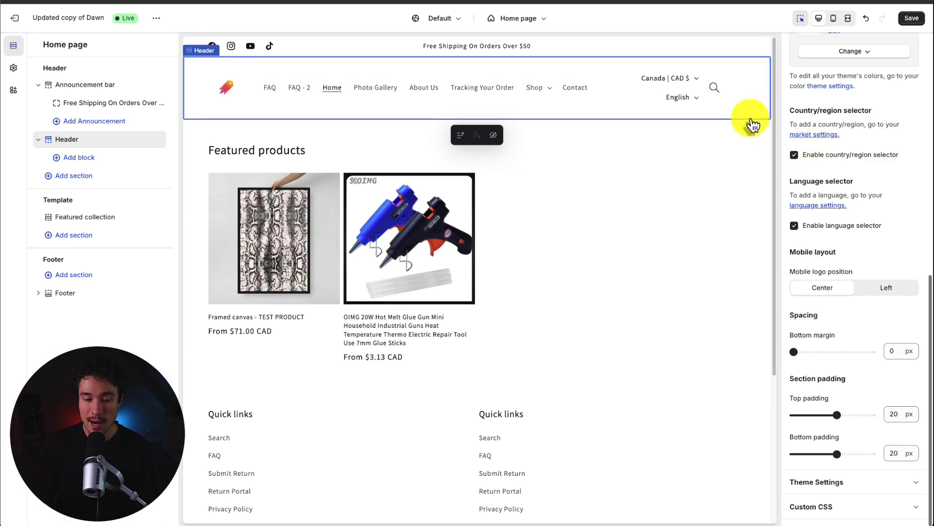
{"action": "left_click", "coordinate": [667, 78]}
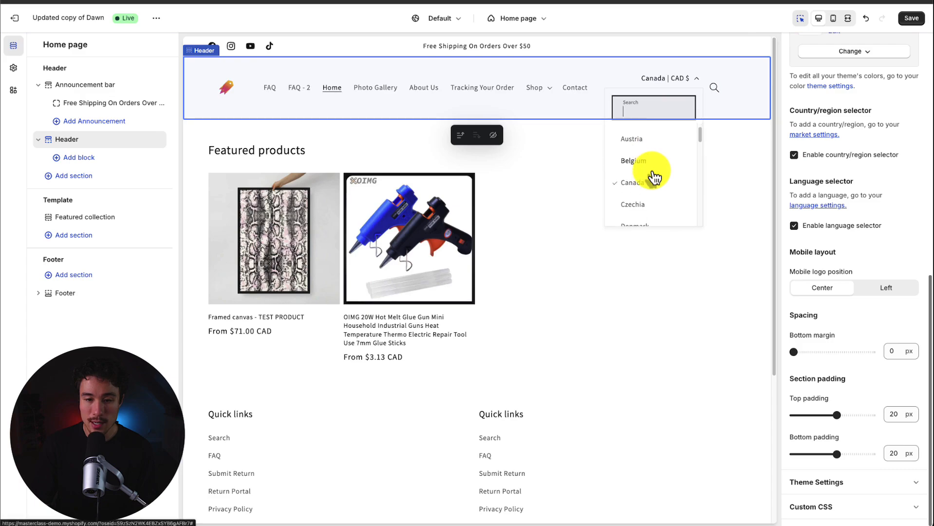
{"action": "left_click", "coordinate": [794, 155]}
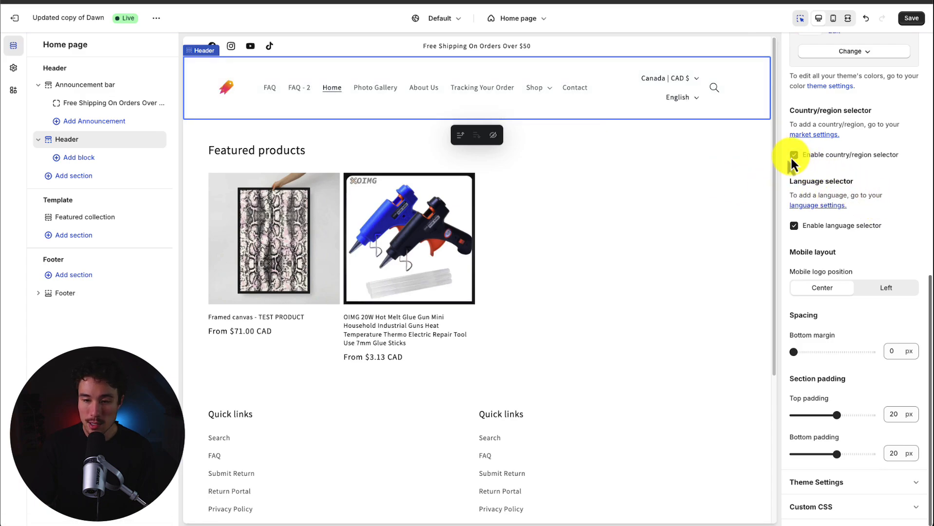
{"action": "left_click", "coordinate": [794, 155]}
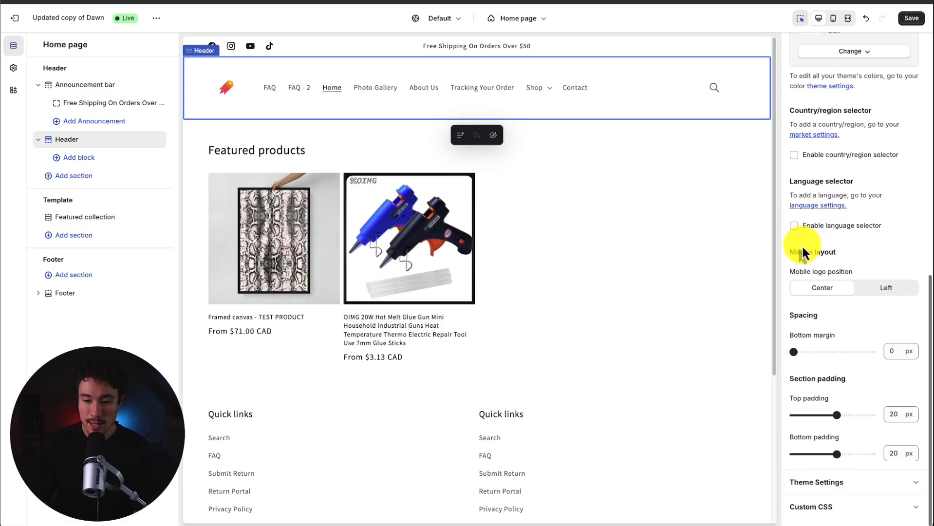
{"action": "mouse_move", "coordinate": [859, 261]}
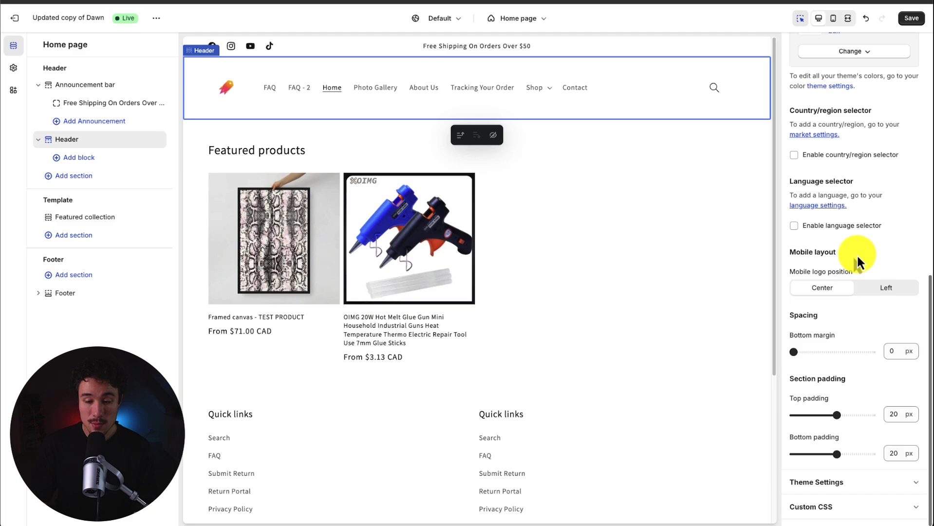
- Preview on mobile, reset header bottom margin to 0 px, and lower top padding to 8 px
{"action": "left_click", "coordinate": [833, 18]}
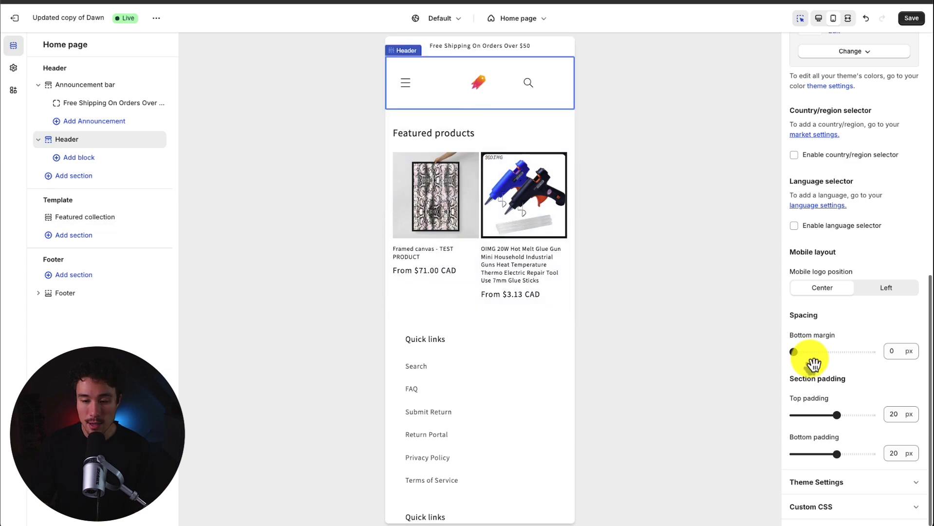
{"action": "left_click_drag", "start_coordinate": [794, 351], "coordinate": [872, 351]}
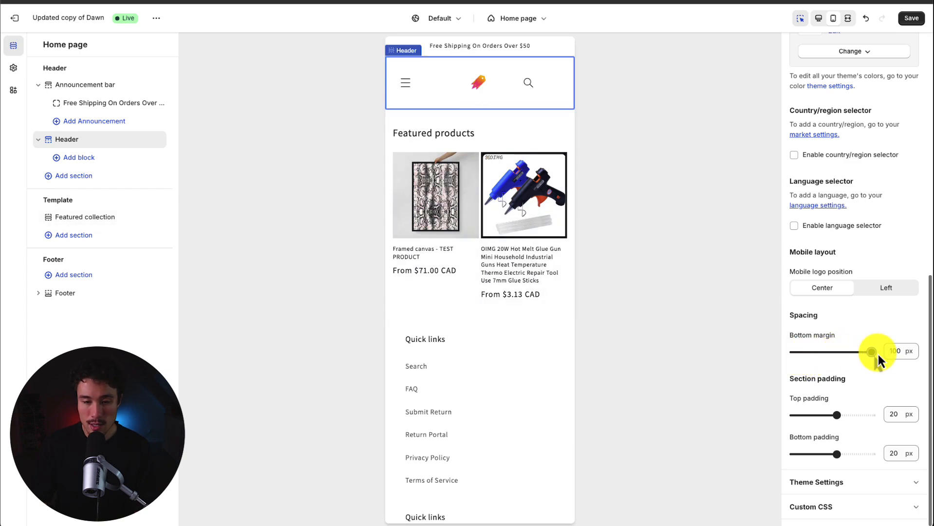
{"action": "left_click_drag", "start_coordinate": [873, 350], "coordinate": [806, 351]}
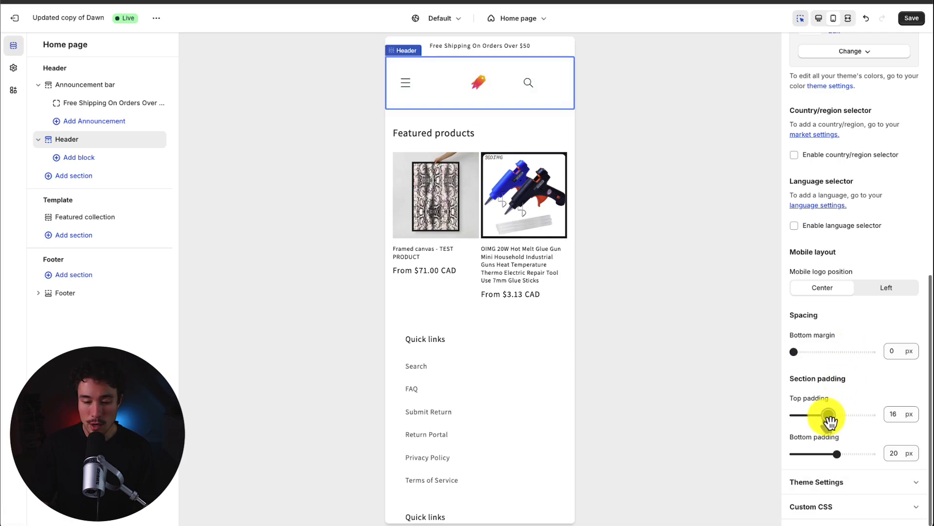
{"action": "left_click_drag", "start_coordinate": [827, 416], "coordinate": [809, 415]}
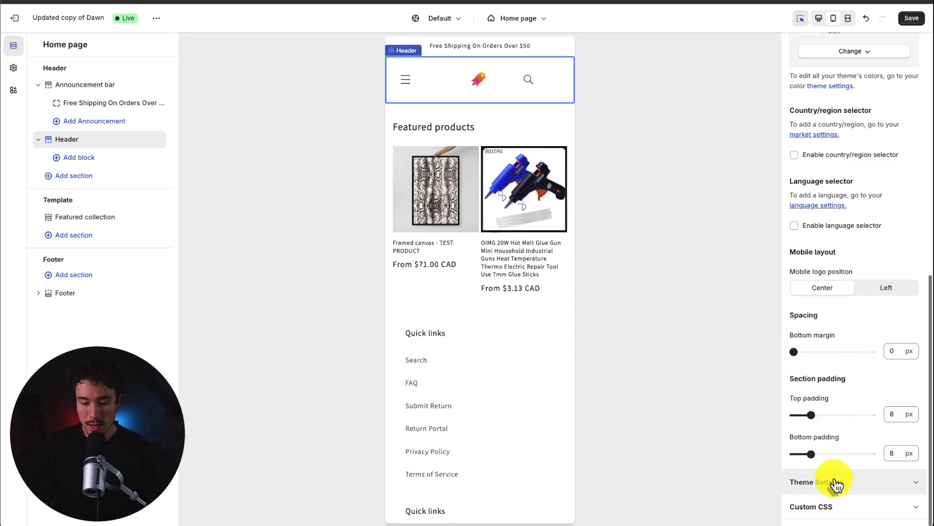
{"action": "left_click", "coordinate": [817, 482]}
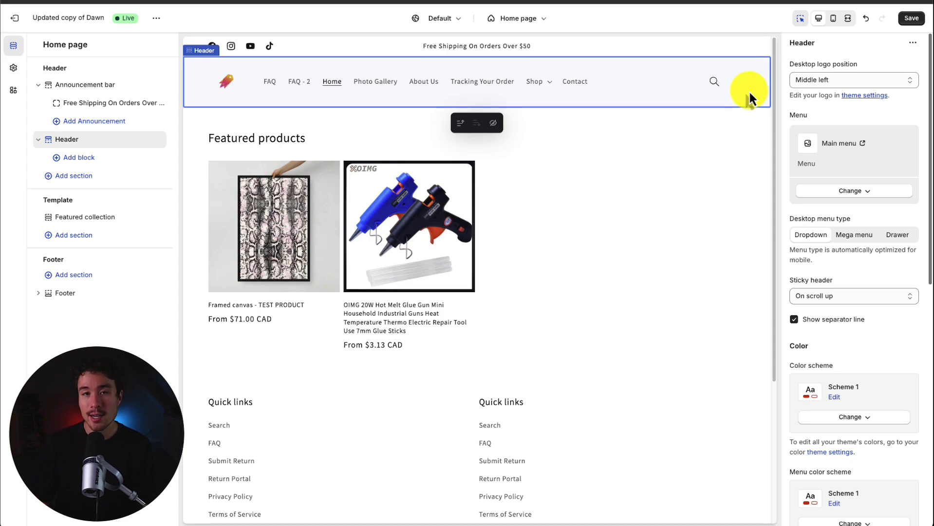
{"action": "scroll", "scroll_direction": "down", "scroll_amount": 3}
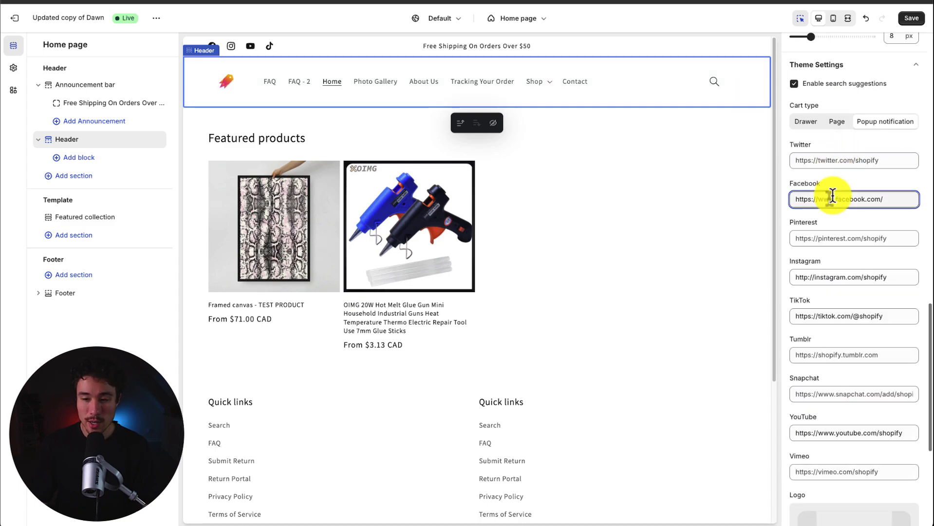
{"action": "left_click", "coordinate": [853, 355]}
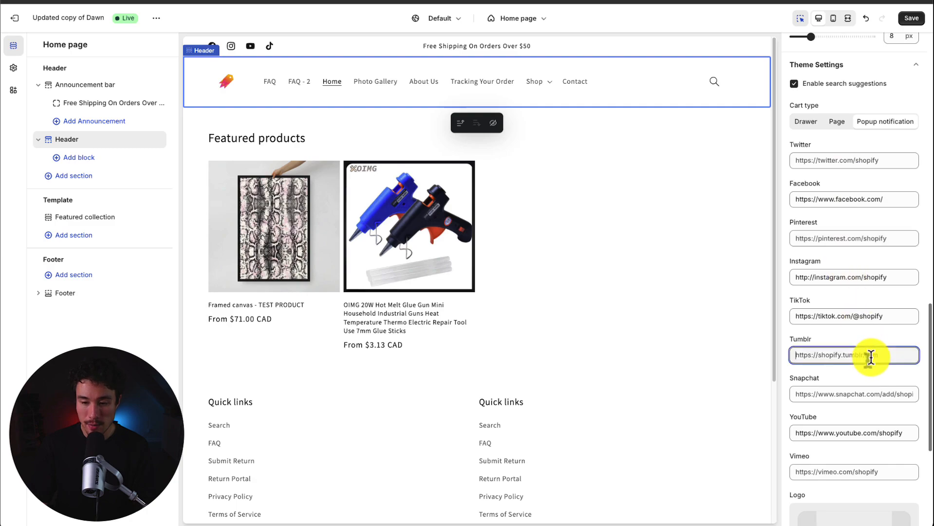
{"action": "scroll", "scroll_direction": "down", "scroll_amount": 3}
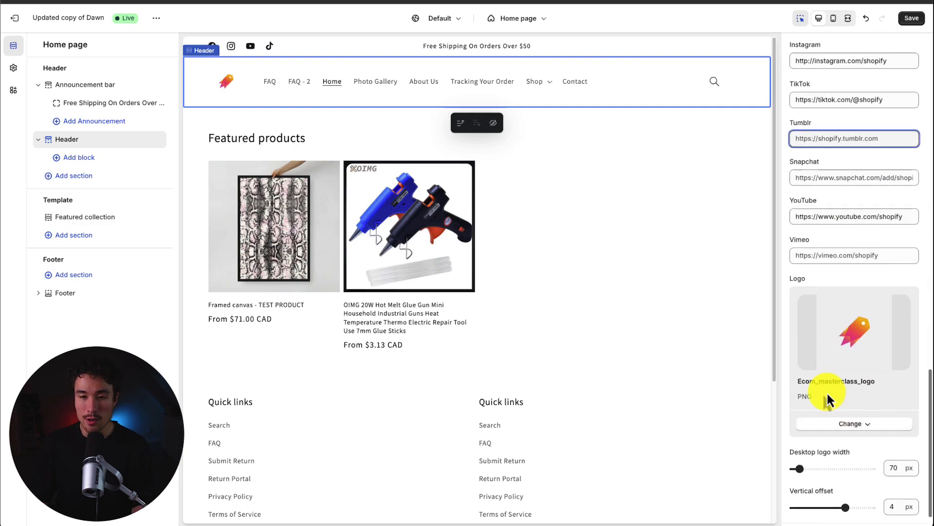
{"action": "scroll", "scroll_direction": "down", "scroll_amount": 3}
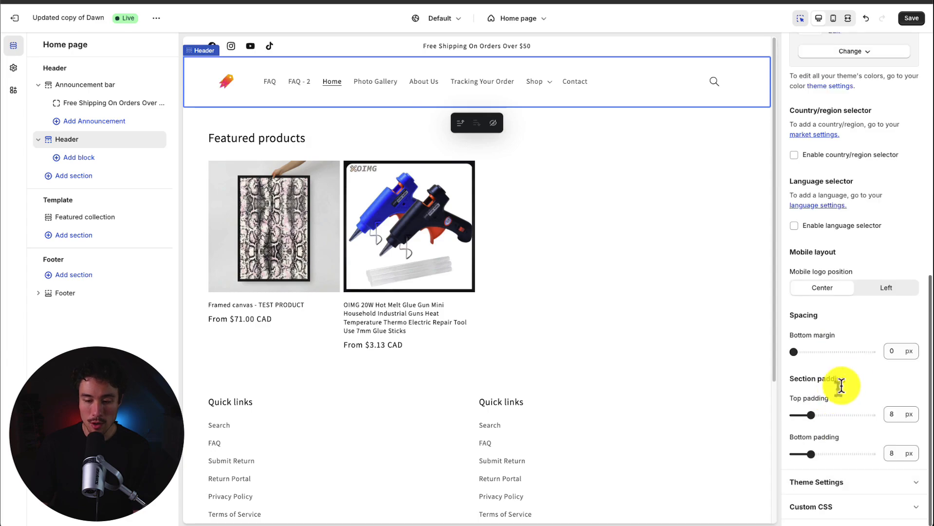